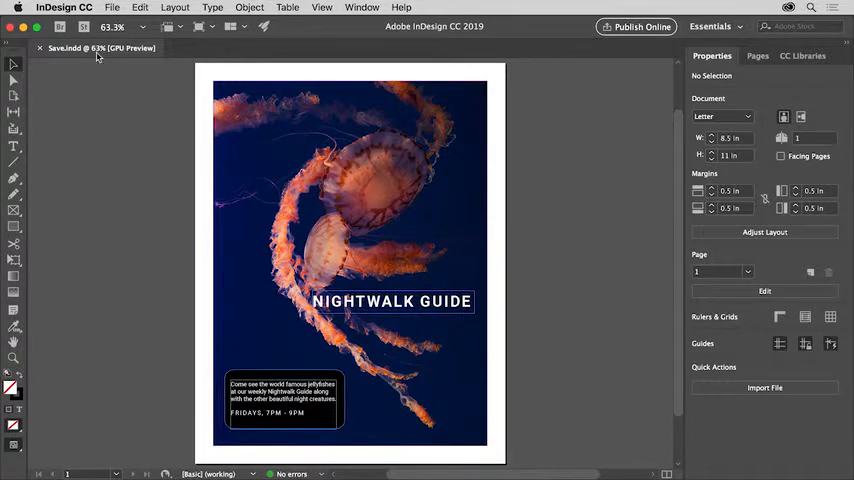
Step: Bring up the File menu for the open Save.indd Nightwalk Guide poster
{"action": "left_click", "coordinate": [113, 9]}
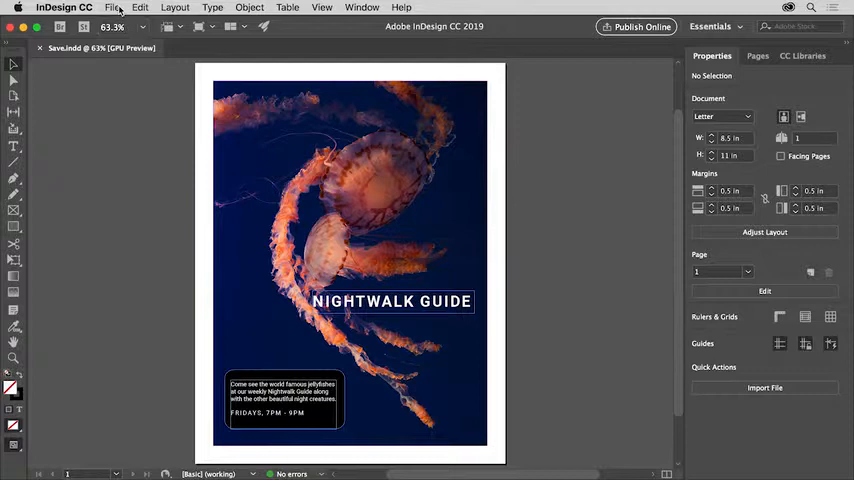
{"action": "left_click", "coordinate": [115, 9]}
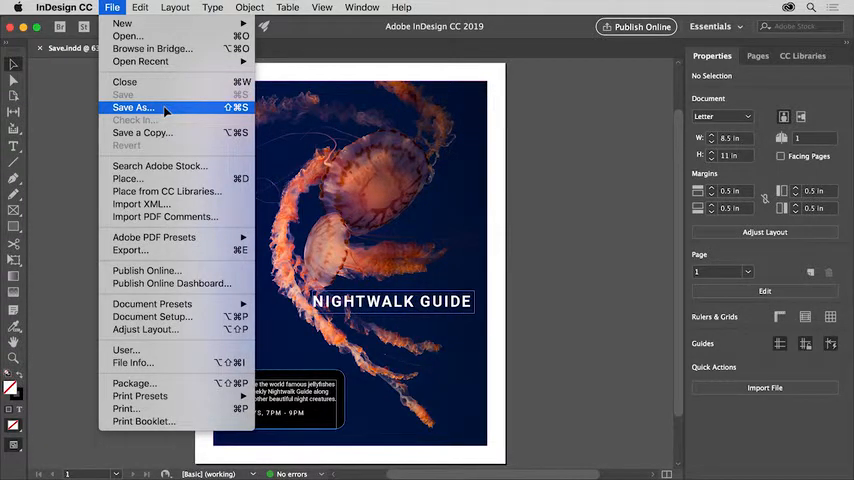
Step: Save the poster as a new copy named Save_v2.indd via Save As
{"action": "left_click", "coordinate": [131, 99]}
{"action": "type", "text": "Save_v2"}
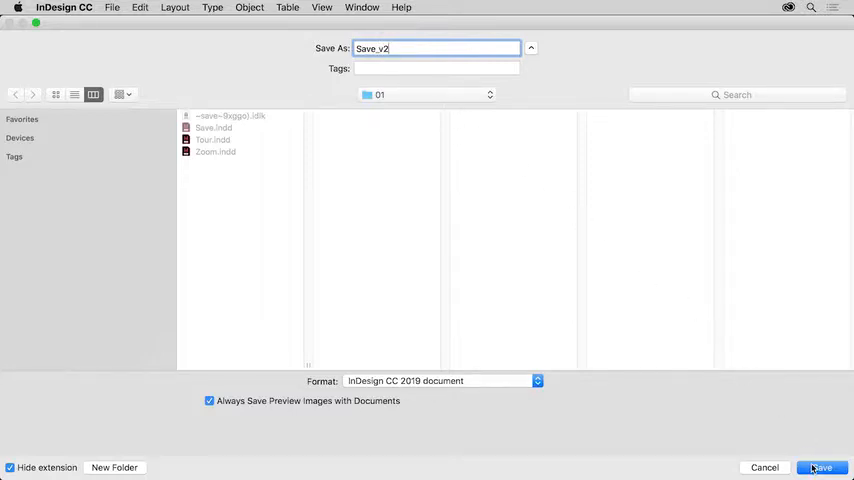
{"action": "left_click", "coordinate": [821, 467]}
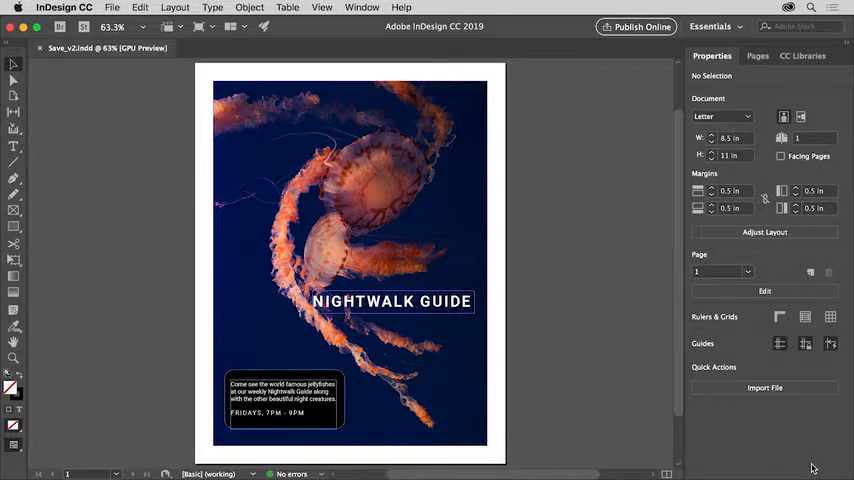
{"action": "mouse_move", "coordinate": [803, 453]}
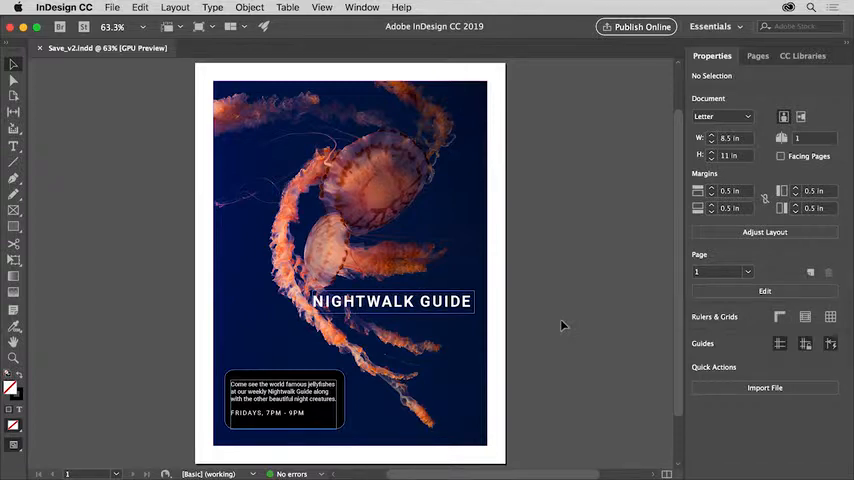
{"action": "mouse_move", "coordinate": [496, 258]}
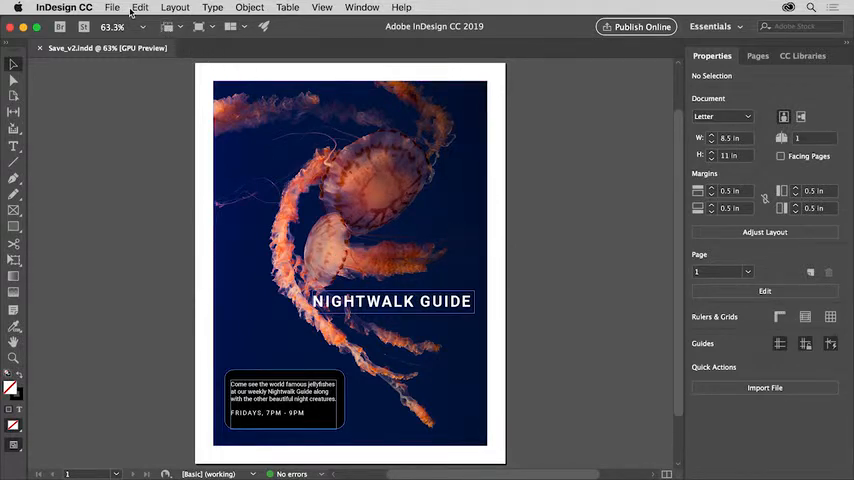
Step: Start an export of Save_v2 with Adobe PDF (Print) as the format
{"action": "left_click", "coordinate": [114, 10]}
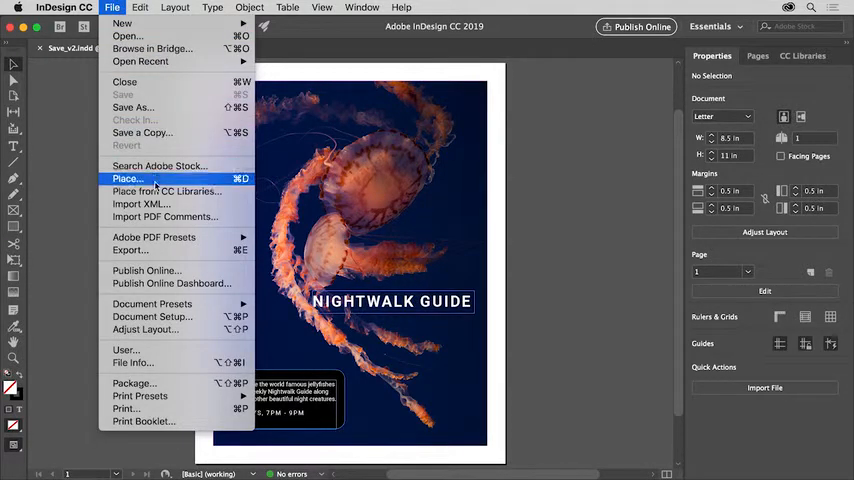
{"action": "mouse_move", "coordinate": [130, 250]}
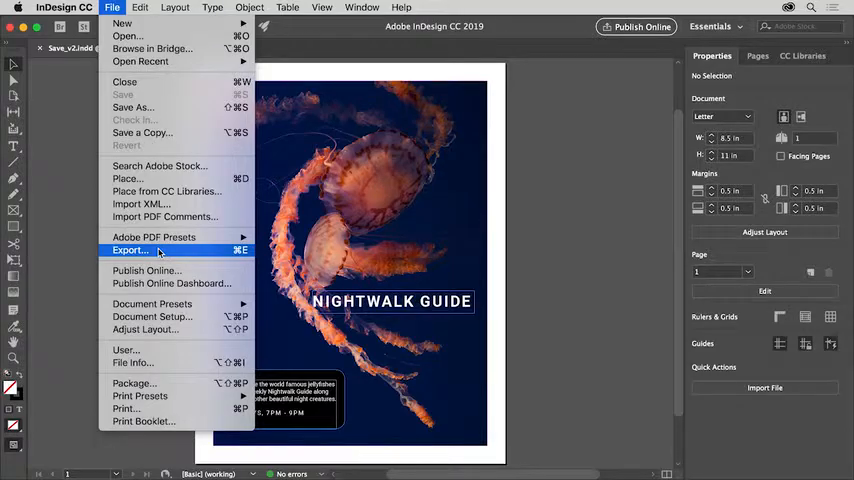
{"action": "left_click", "coordinate": [128, 250]}
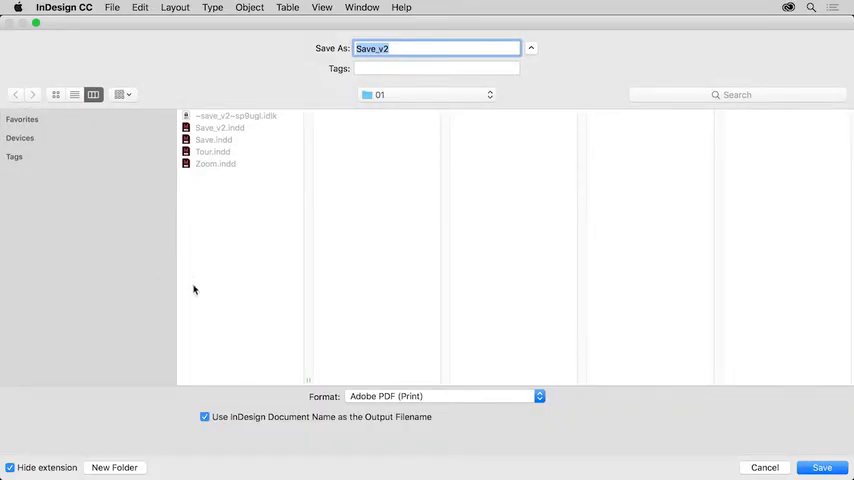
Step: Review the export formats, keep Adobe PDF (Print), and confirm the Save_v2 export name
{"action": "left_click", "coordinate": [440, 396]}
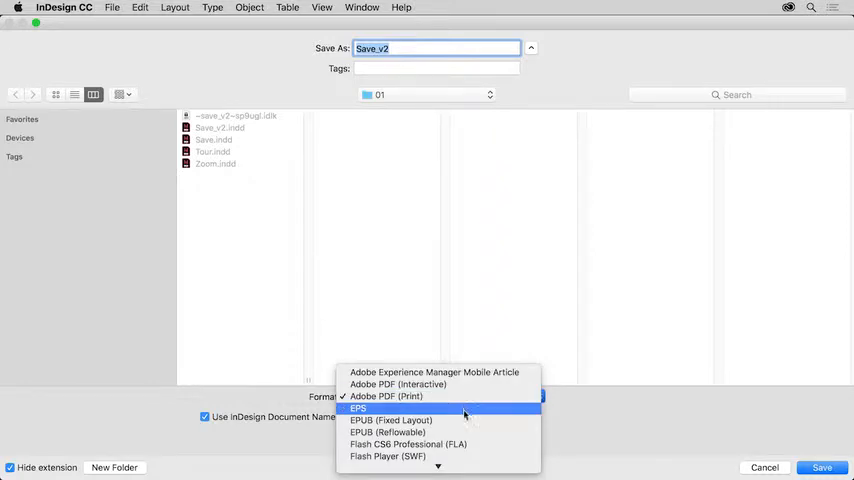
{"action": "mouse_move", "coordinate": [467, 432]}
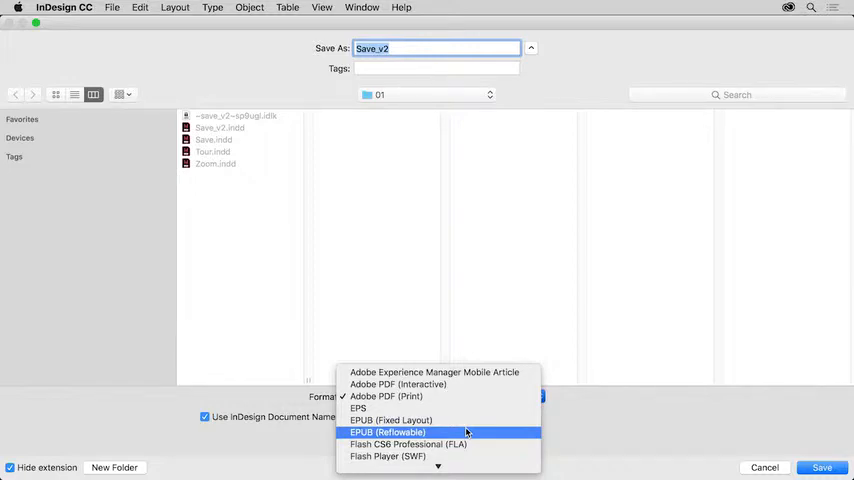
{"action": "mouse_move", "coordinate": [480, 384]}
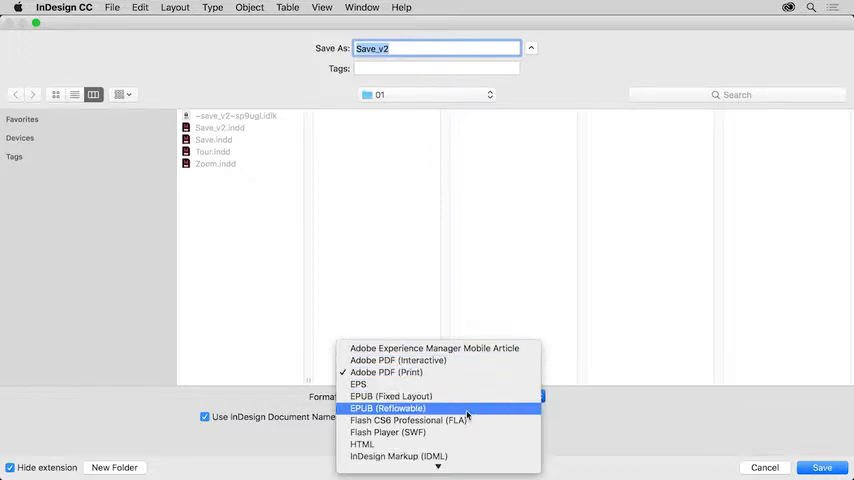
{"action": "mouse_move", "coordinate": [460, 432]}
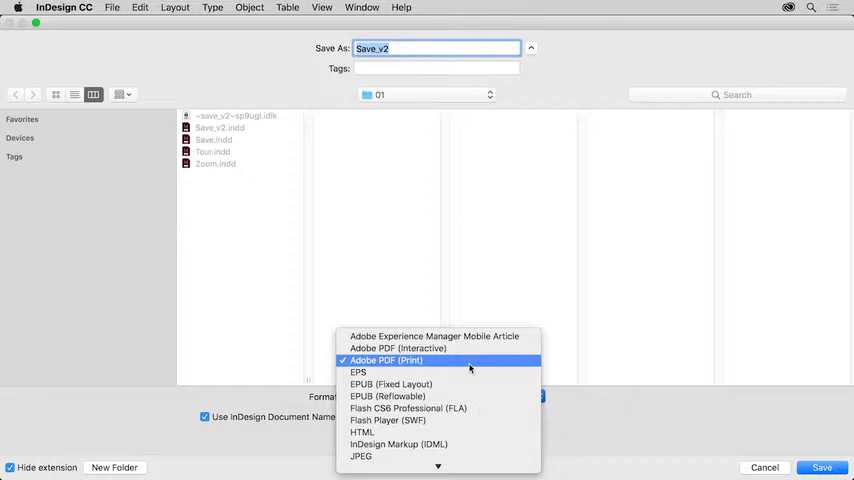
{"action": "left_click", "coordinate": [386, 360]}
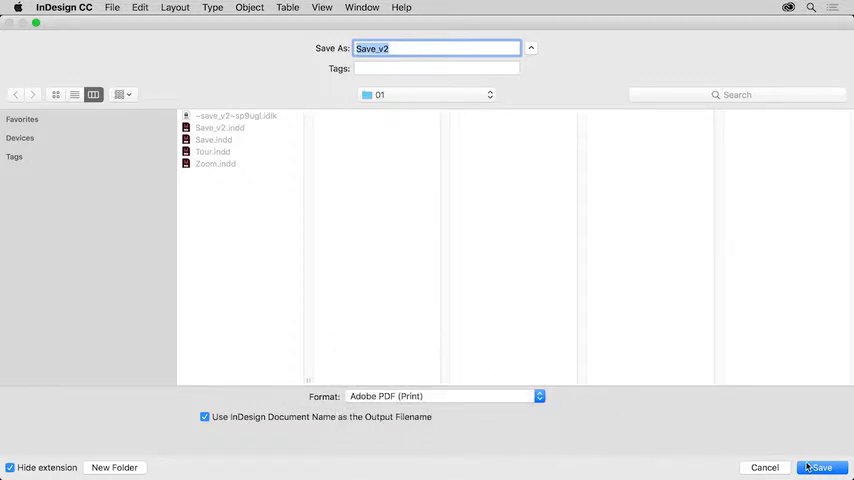
{"action": "left_click", "coordinate": [824, 468]}
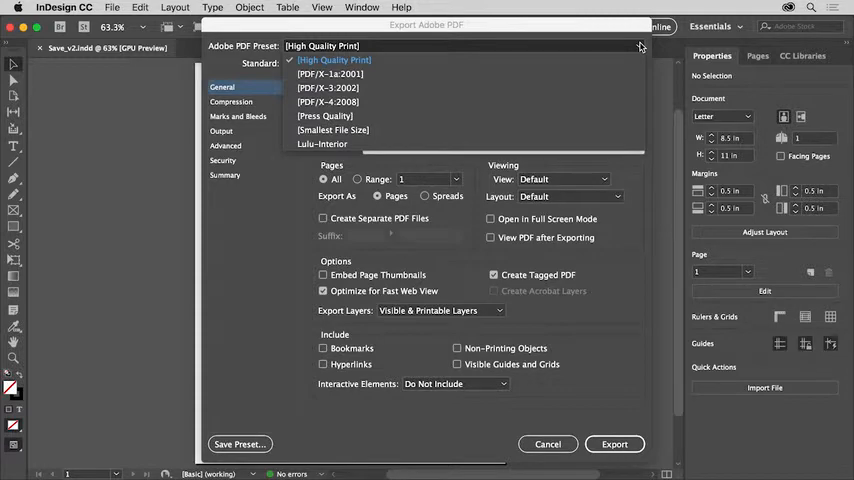
Step: Export Save_v2 as a PDF using the [High Quality Print] preset
{"action": "left_click", "coordinate": [335, 59]}
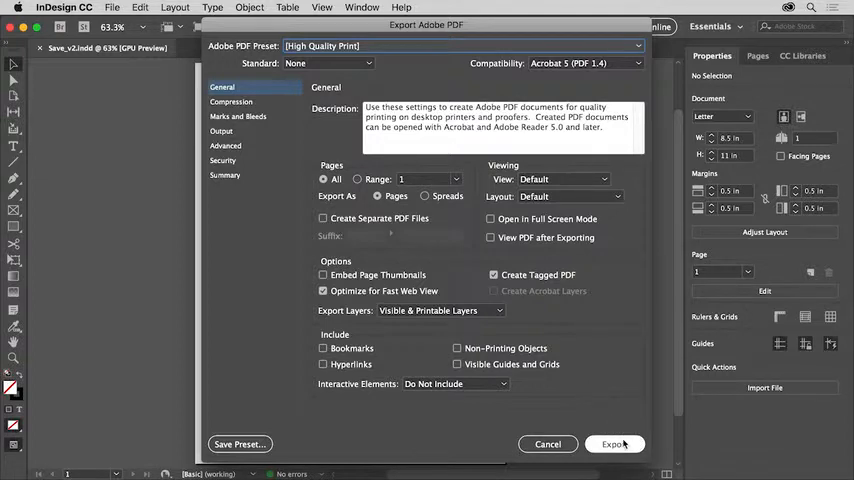
{"action": "left_click", "coordinate": [615, 443]}
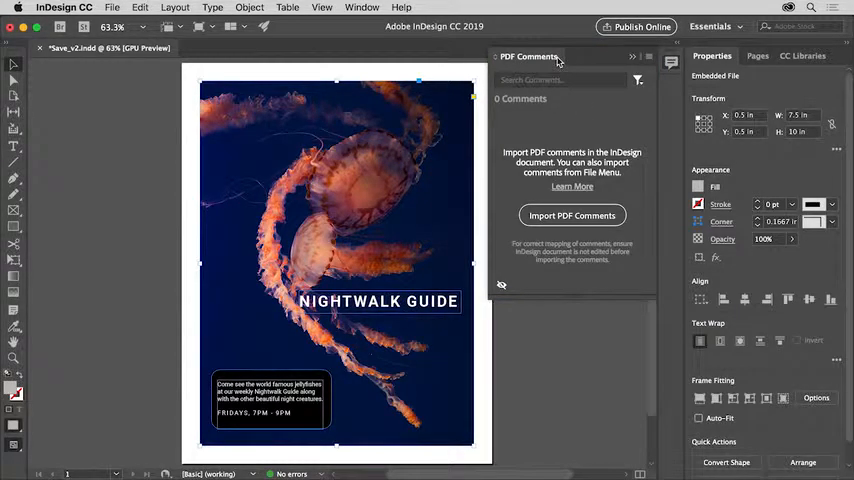
Step: Close the PDF Comments panel through its panel menu
{"action": "left_click", "coordinate": [643, 58]}
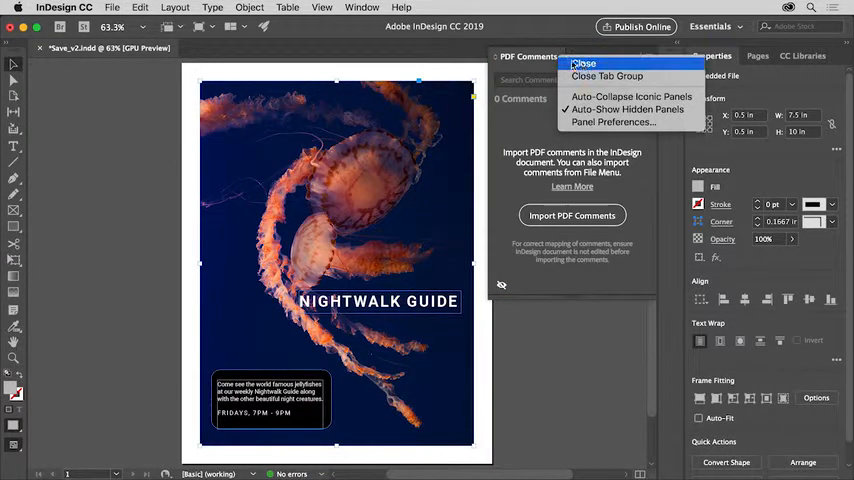
{"action": "left_click", "coordinate": [584, 63]}
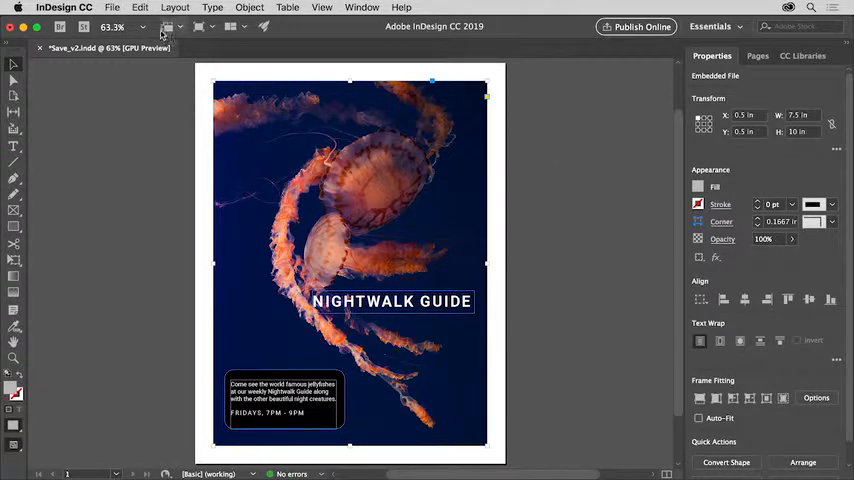
Step: Close Save_v2.indd, answering the save-changes alert, and land on the Home screen
{"action": "left_click", "coordinate": [118, 8]}
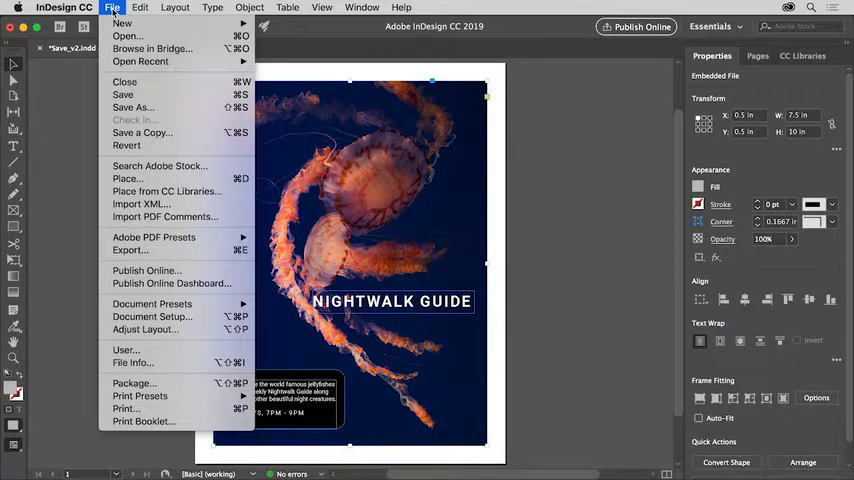
{"action": "mouse_move", "coordinate": [120, 81]}
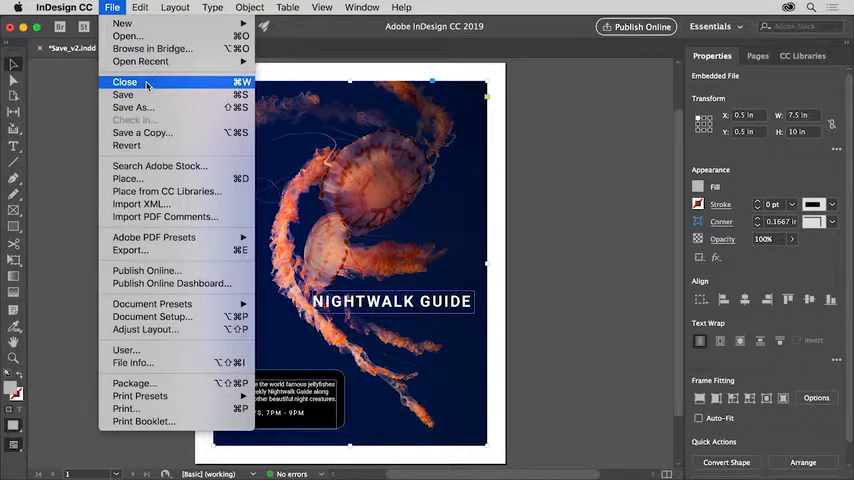
{"action": "left_click", "coordinate": [112, 80]}
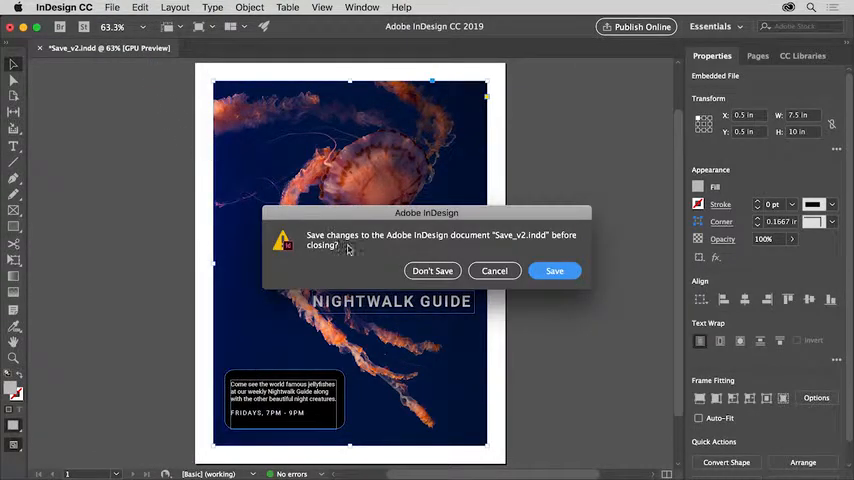
{"action": "left_click", "coordinate": [554, 270]}
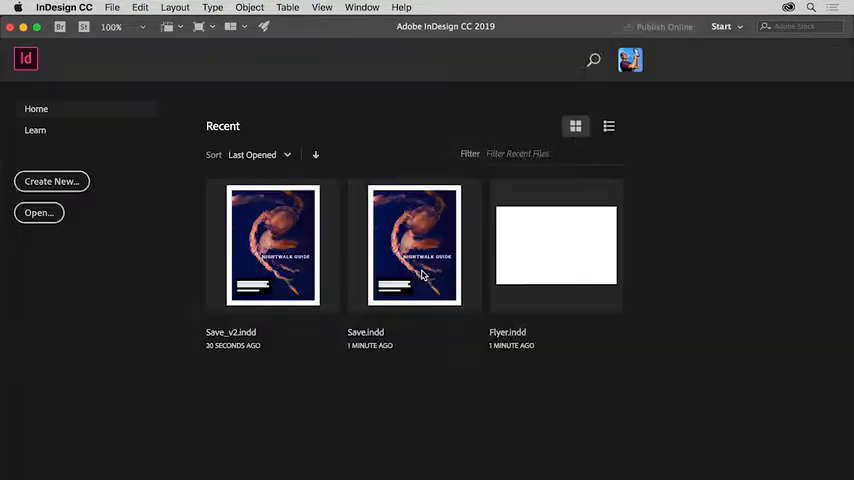